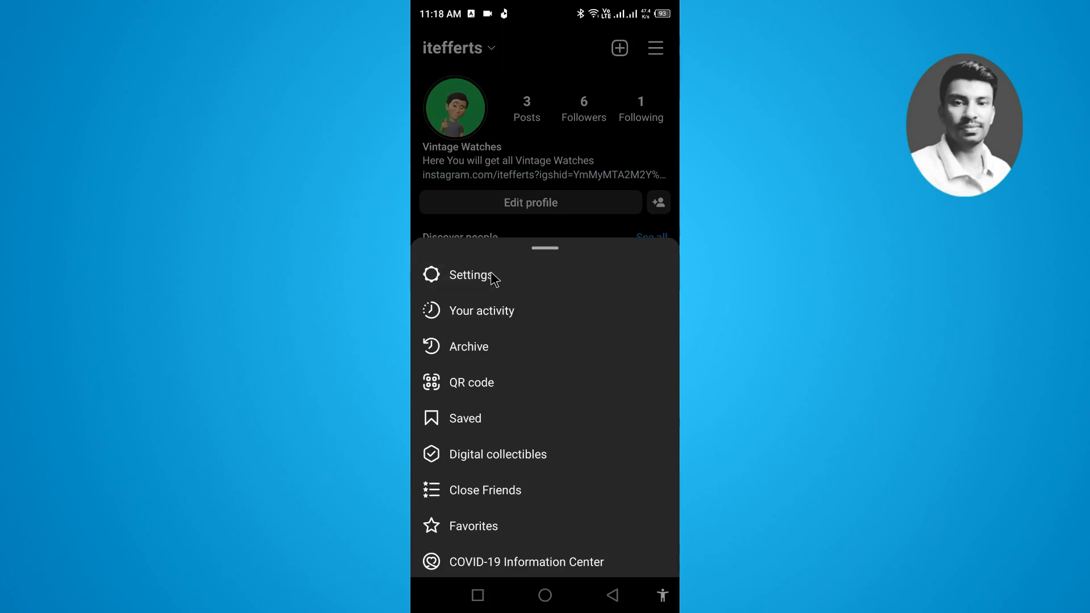
- Reach the Settings page from the profile menu
left_click(469, 274)
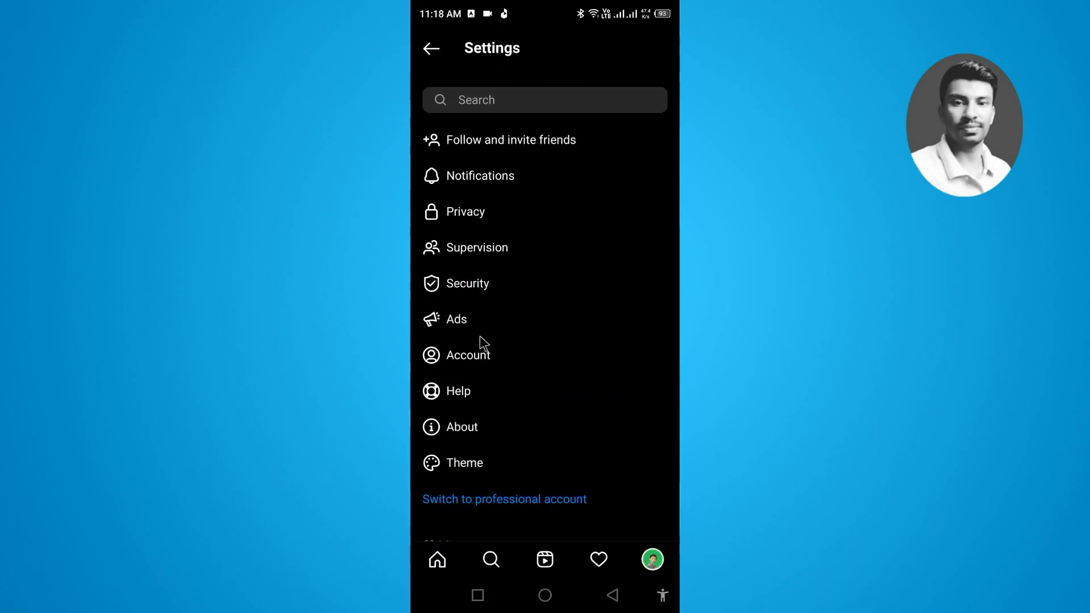
left_click(467, 355)
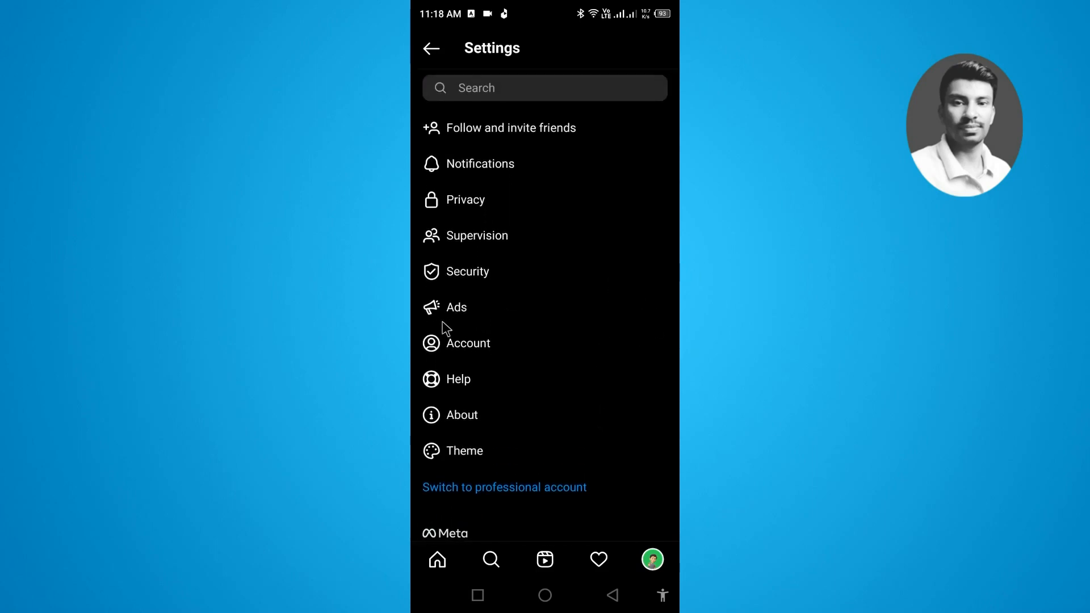
- Go into Account and then Language, where English is currently checked
left_click(469, 343)
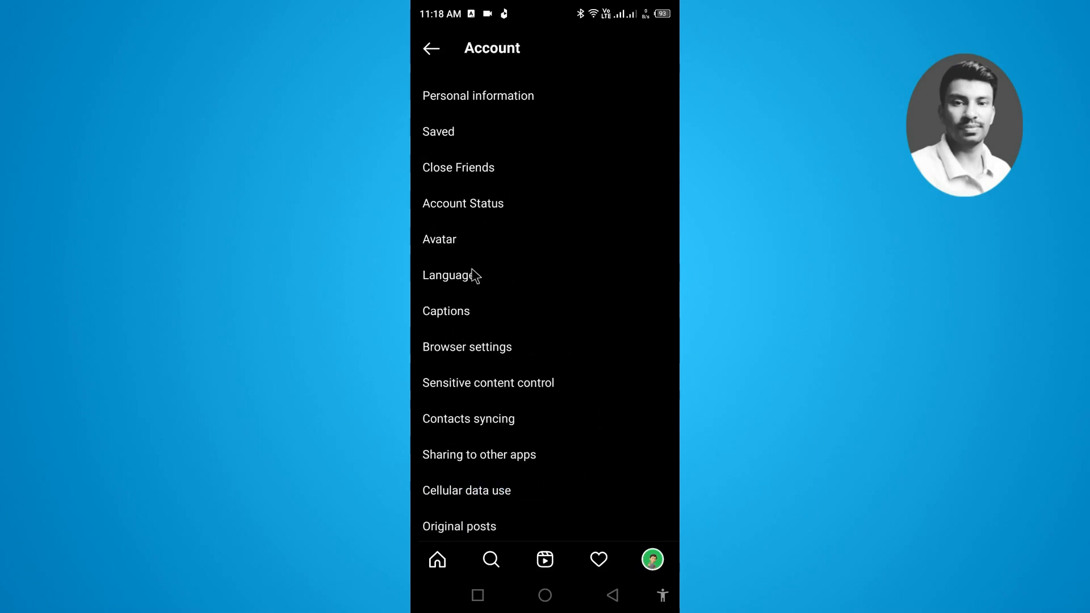
mouse_move(471, 180)
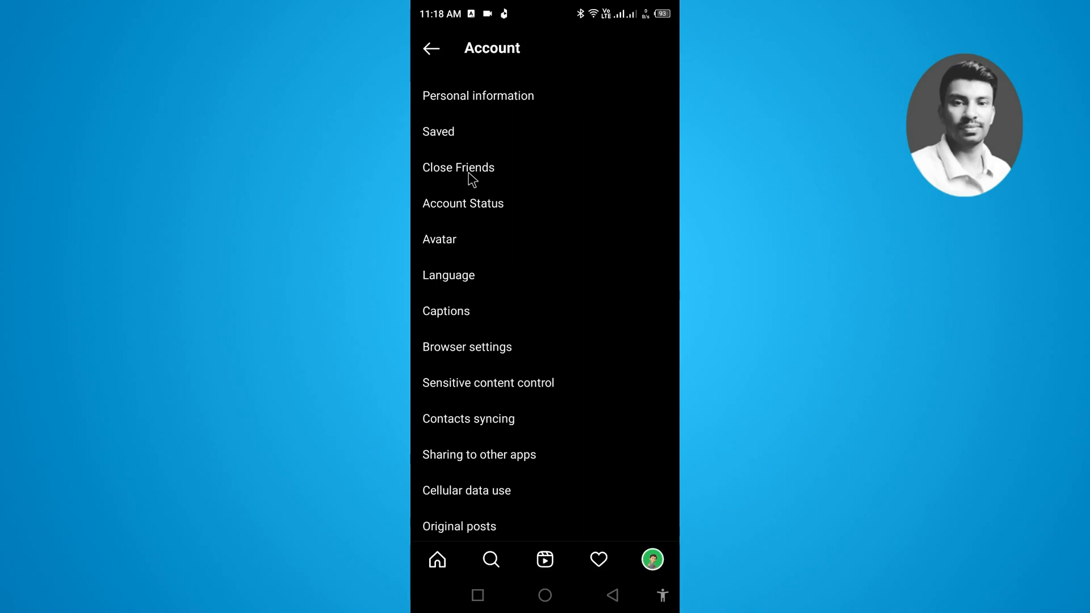
left_click(447, 275)
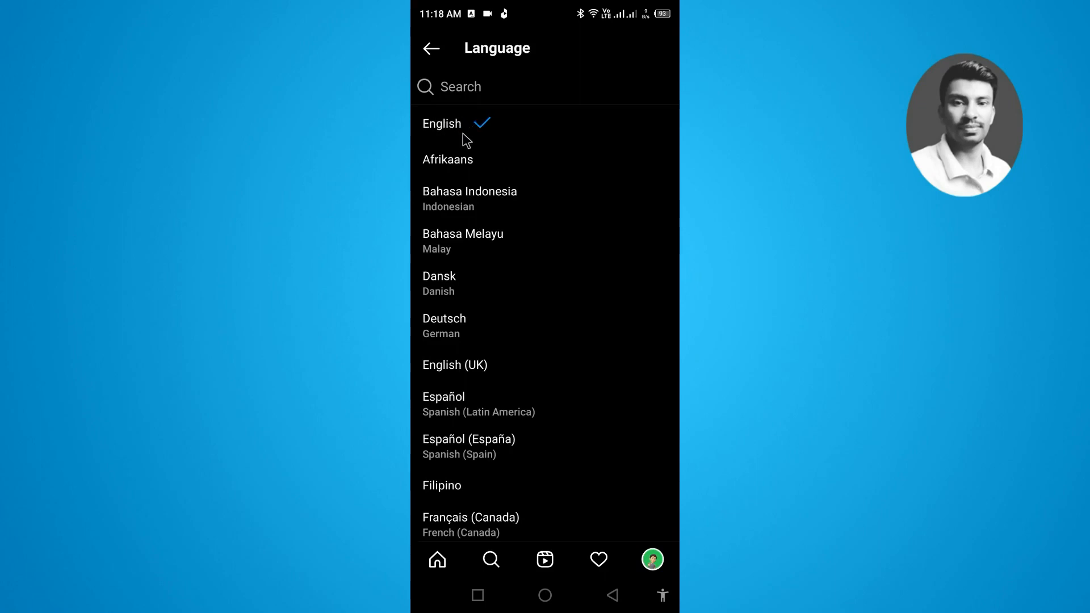
- Scroll the language list and choose العربية (Arabic) as the app language
scroll("down", 3)
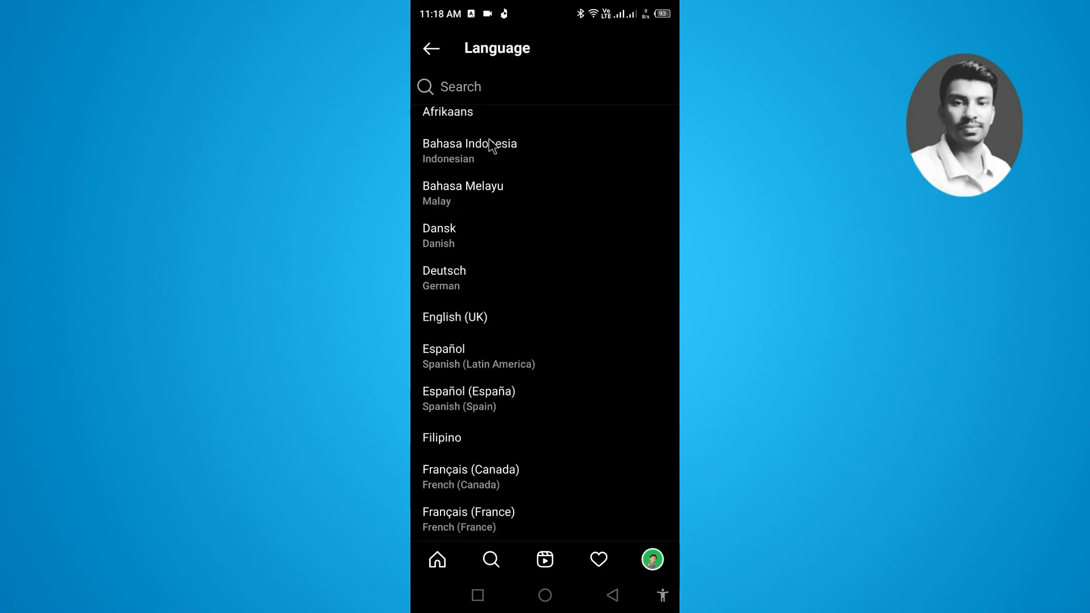
scroll("down", 3)
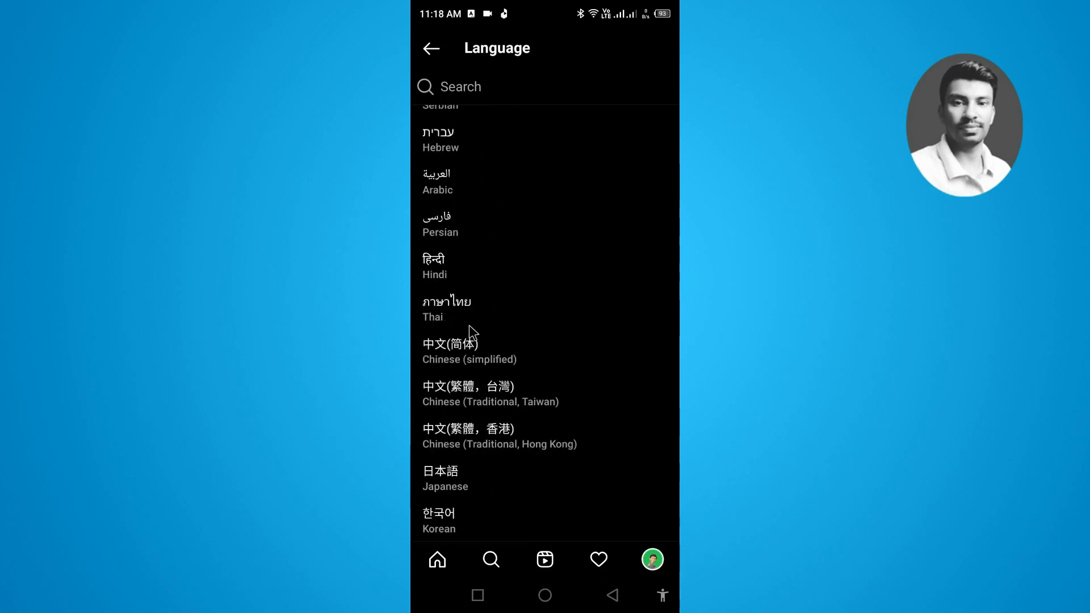
scroll("up", 3)
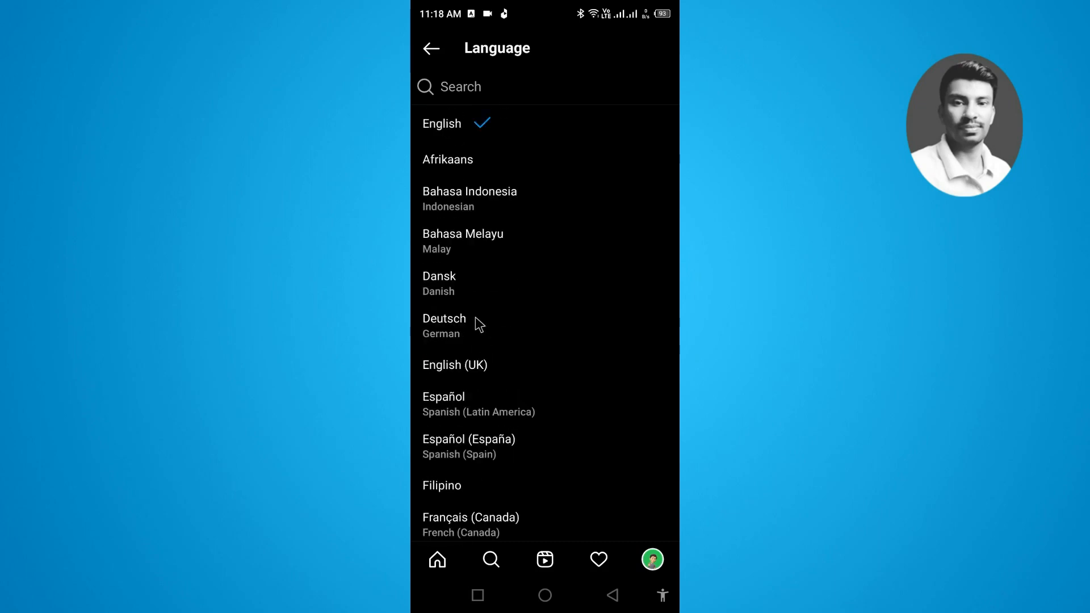
scroll("down", 3)
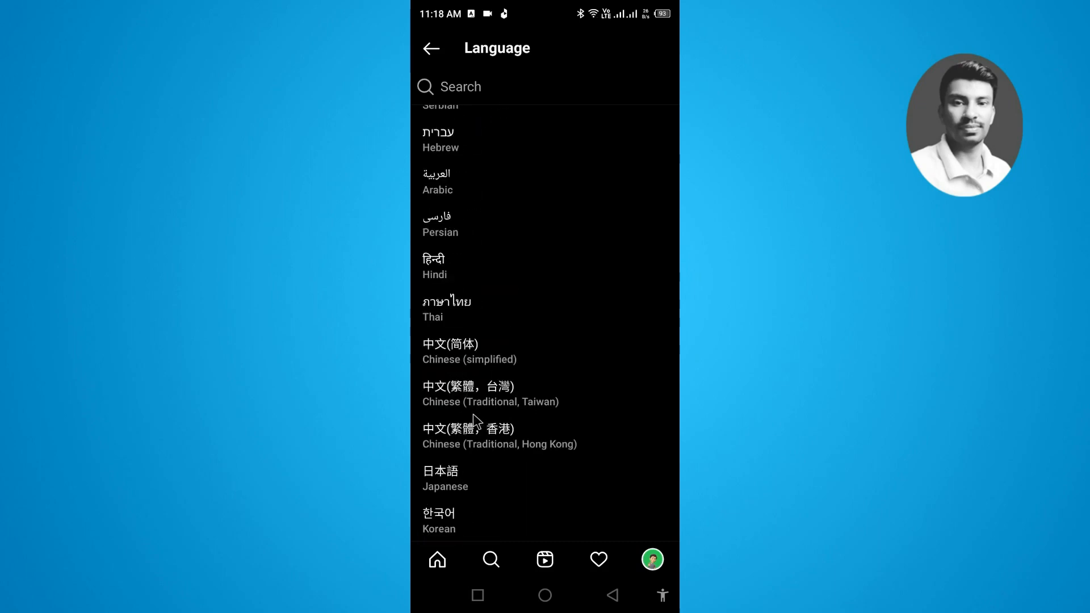
mouse_move(455, 181)
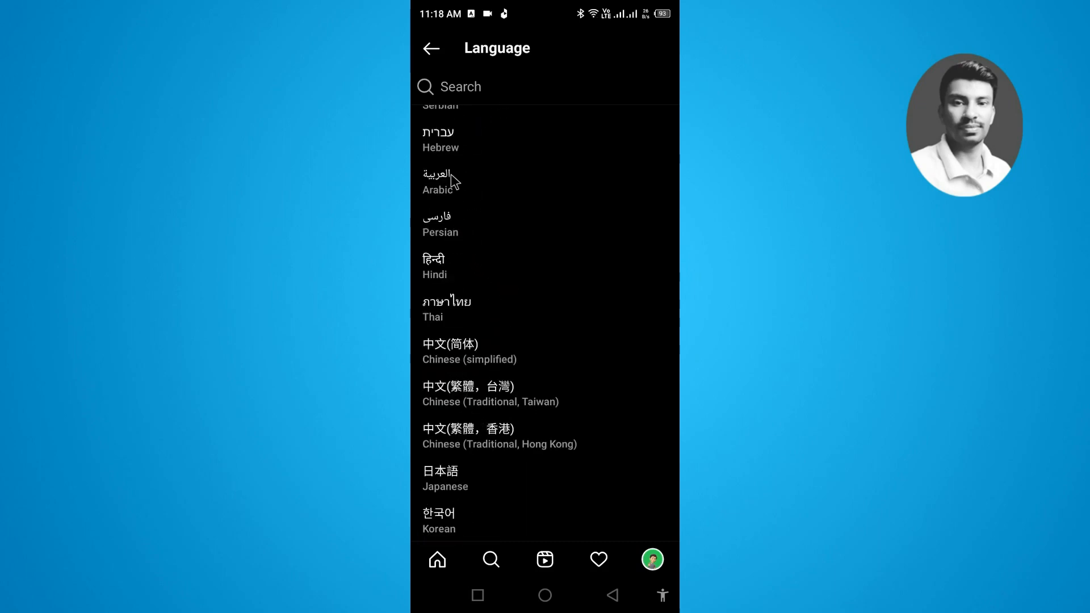
left_click(440, 182)
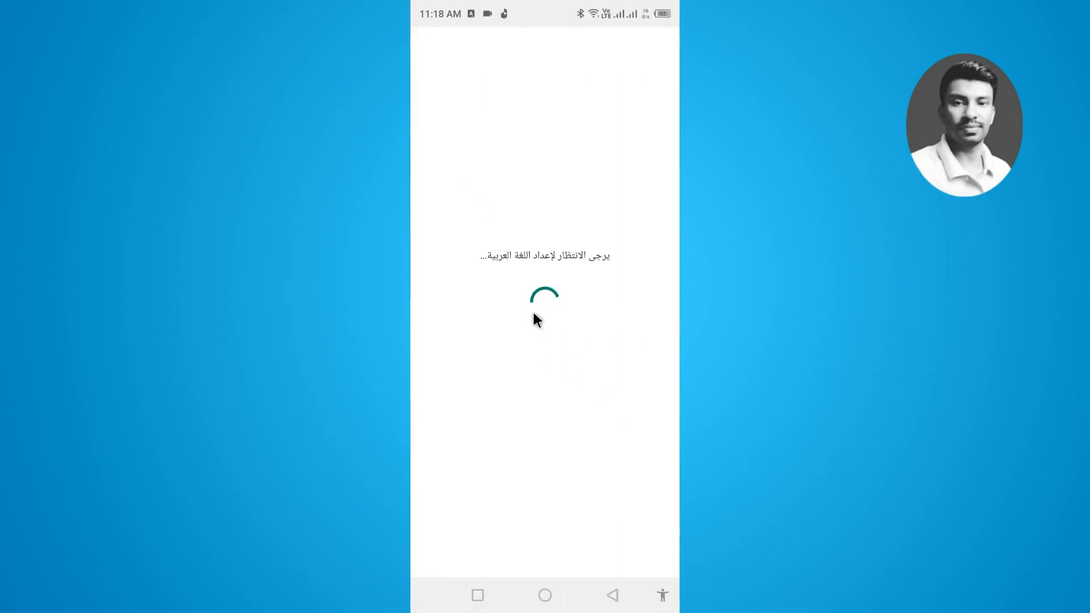
mouse_move(503, 270)
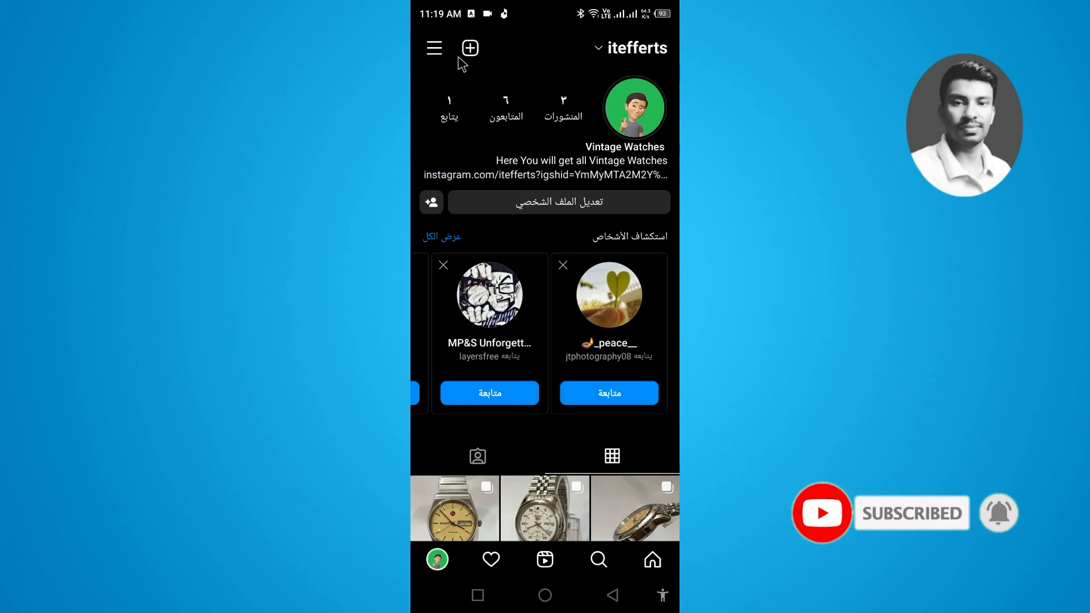
- From the profile menu, enter الإعدادات (Settings) and then الإشراف (Supervision)
left_click(434, 48)
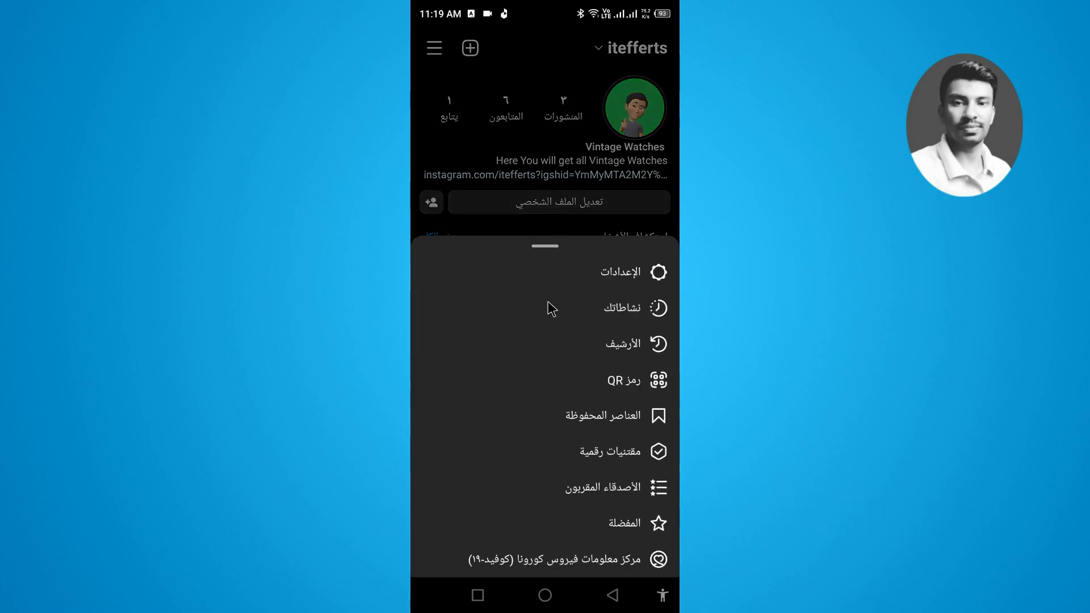
mouse_move(600, 308)
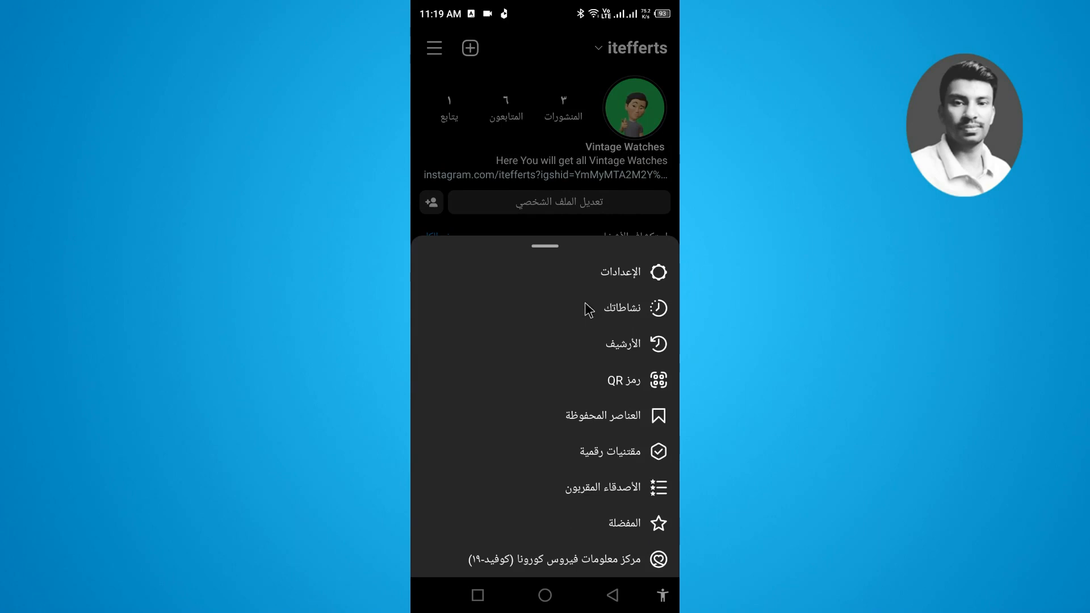
left_click(621, 271)
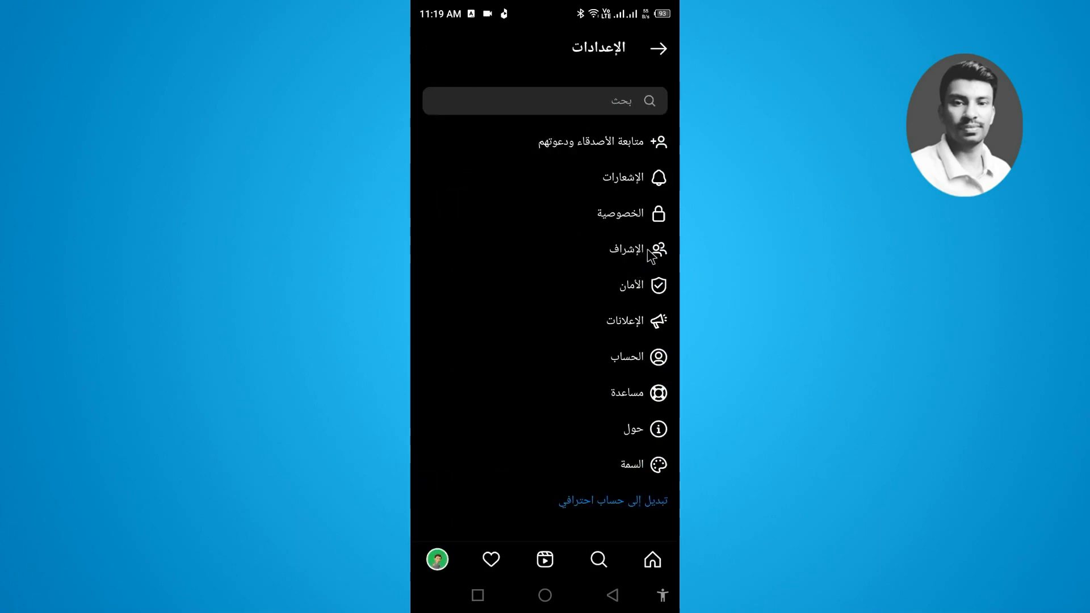
left_click(627, 249)
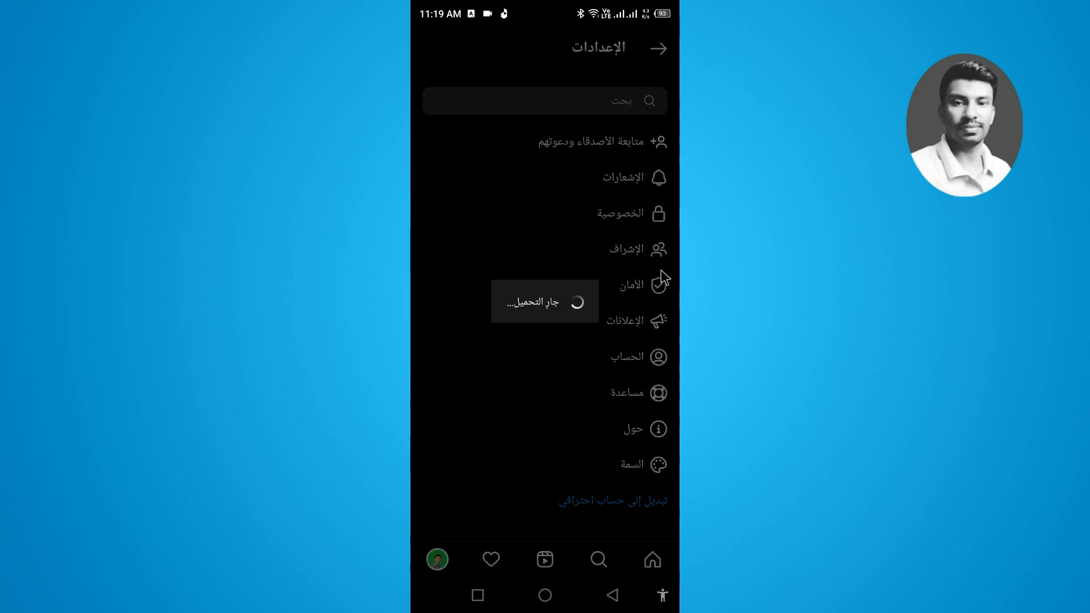
left_click(626, 249)
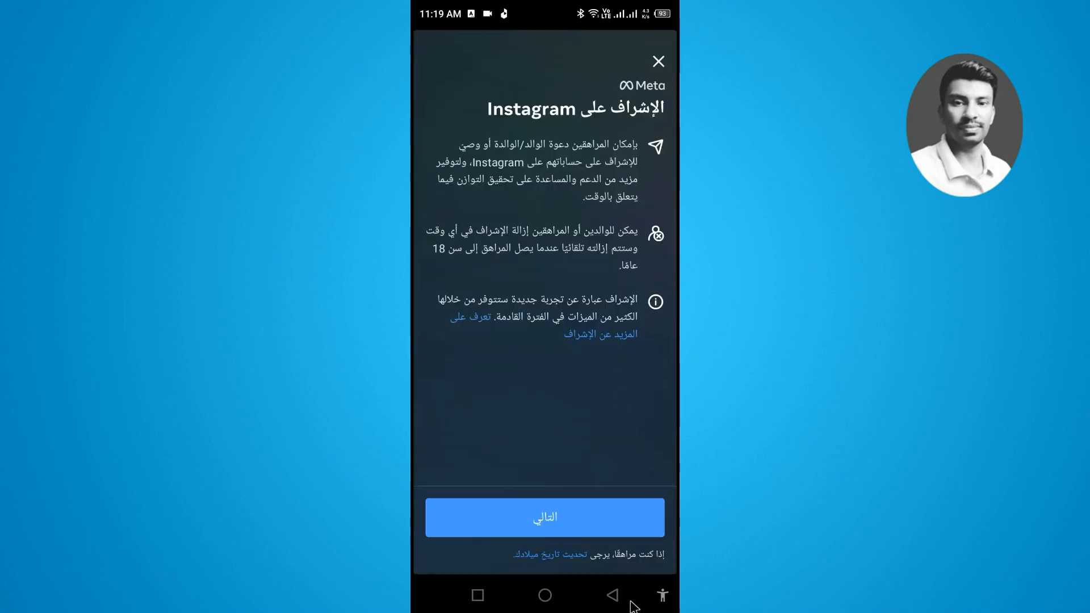